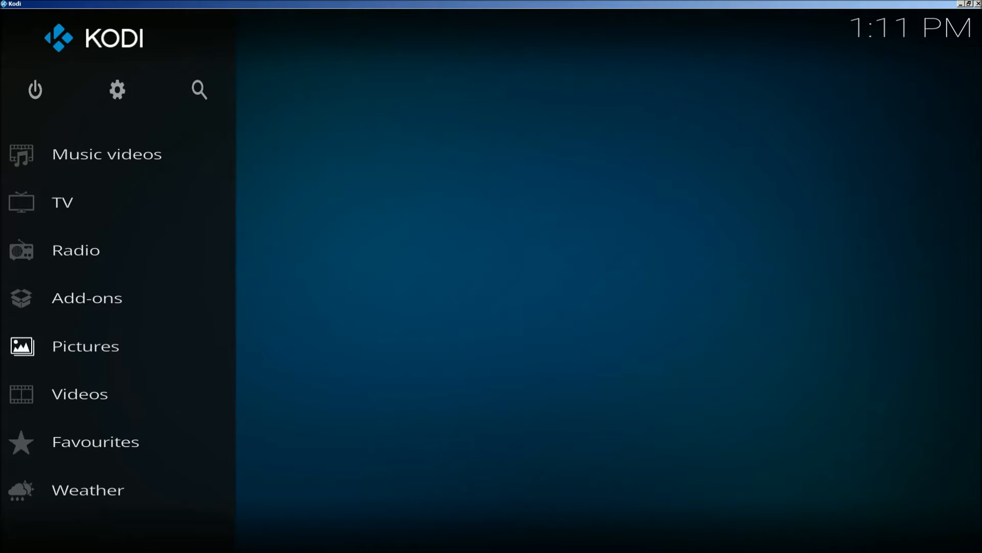
mouse_move(785, 167)
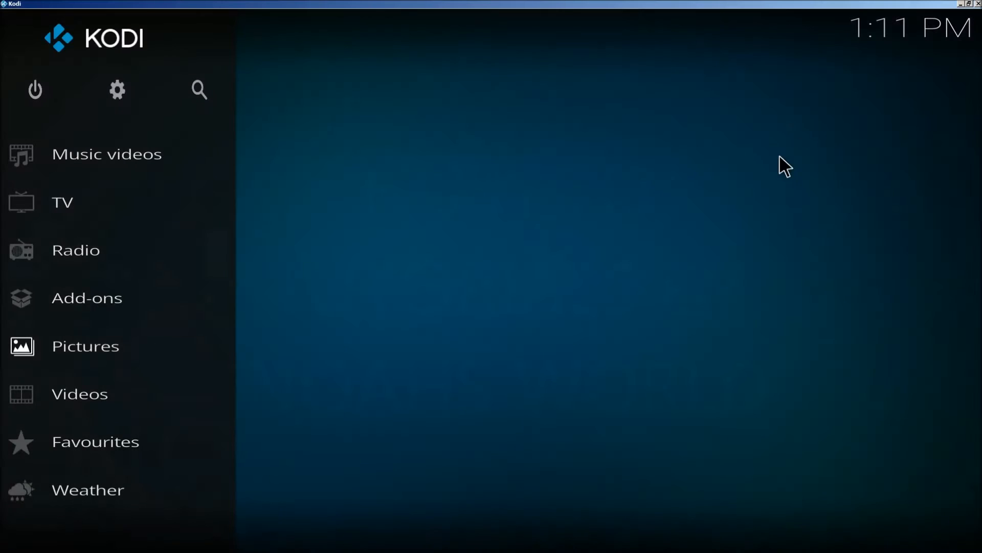
Step: From the empty Weather screen, go through system settings to the Services settings page
click(87, 489)
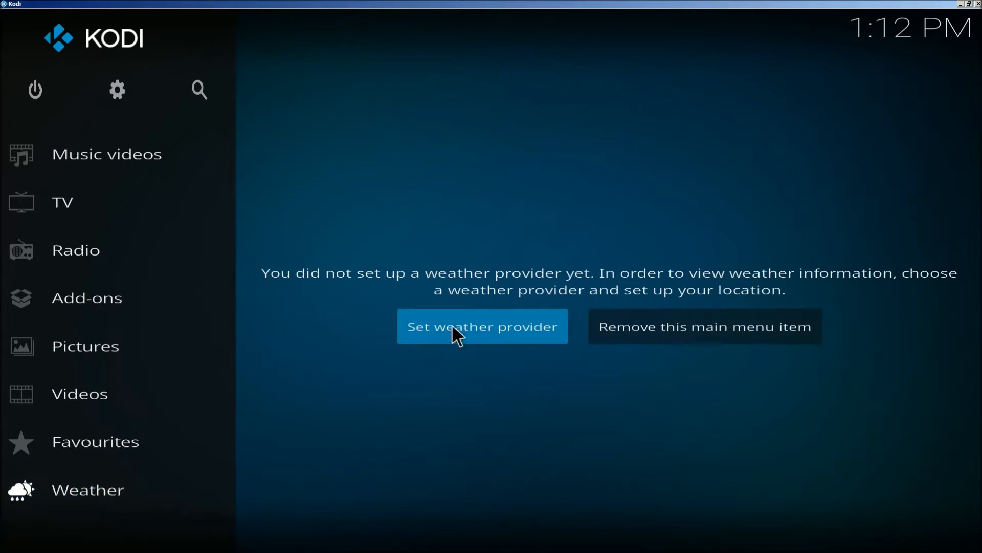
mouse_move(467, 410)
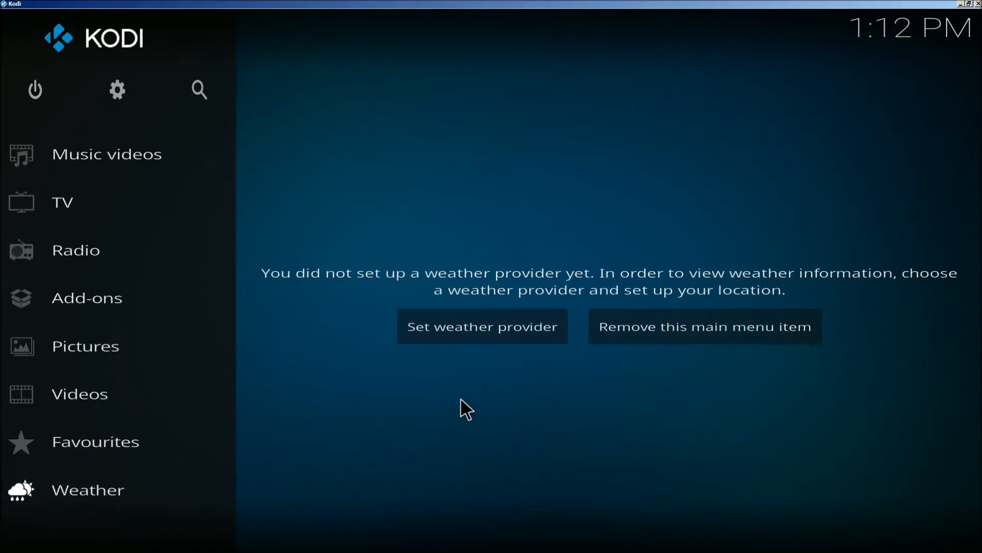
mouse_move(117, 89)
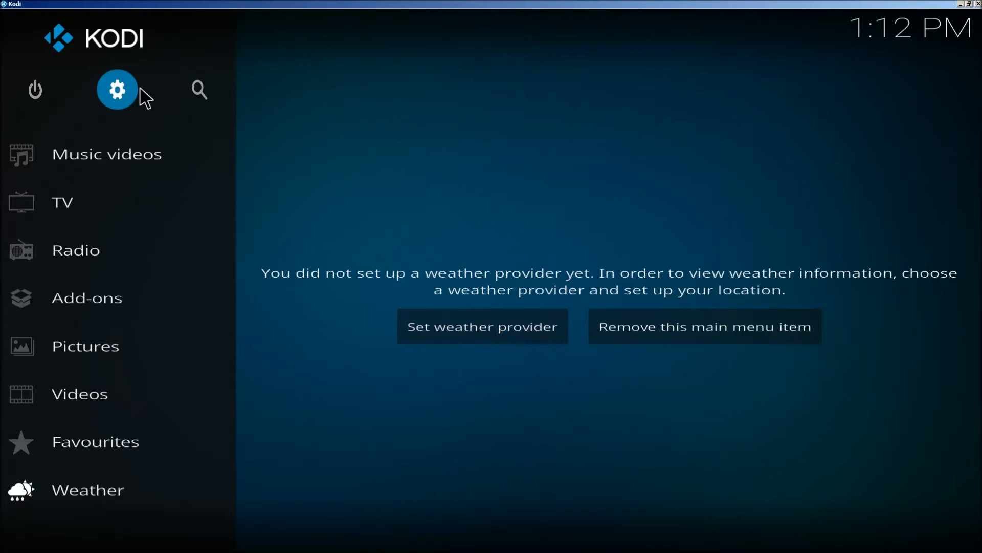
click(117, 89)
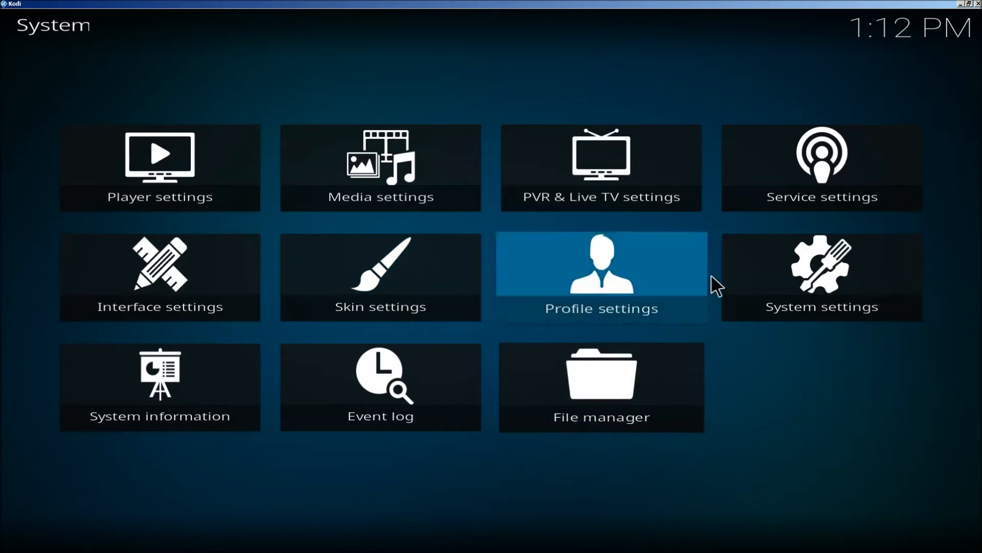
click(821, 167)
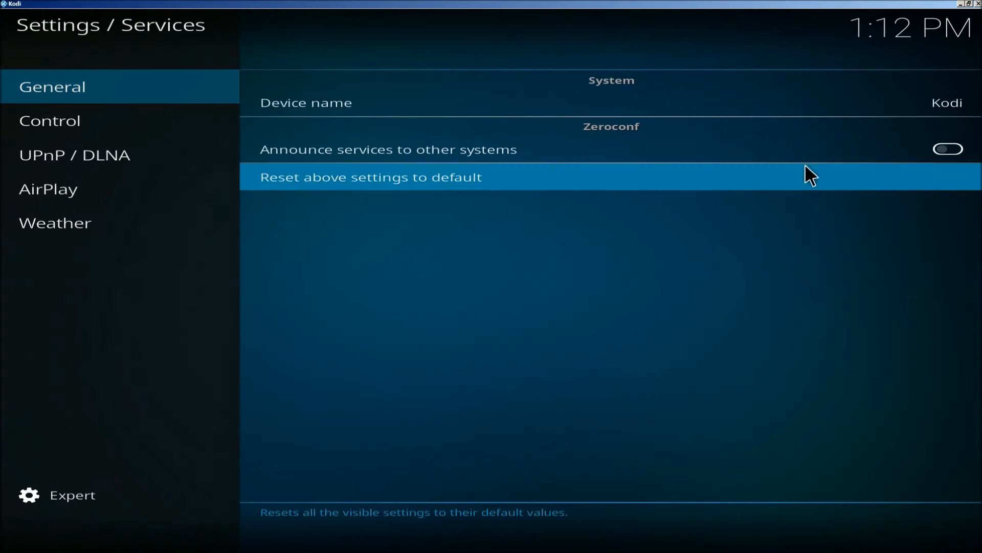
Step: In the Weather category, choose Yahoo! Weather from the installed weather providers
click(55, 222)
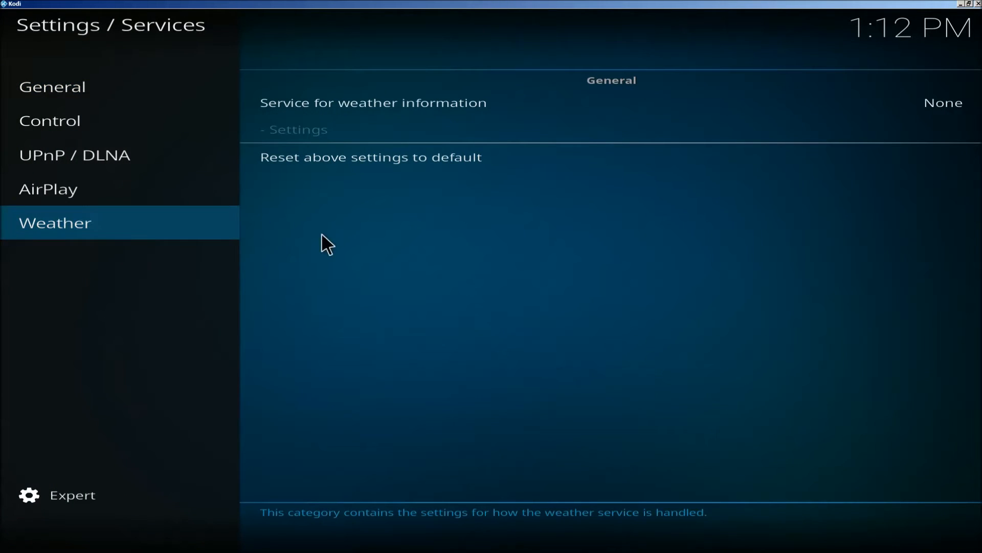
mouse_move(488, 102)
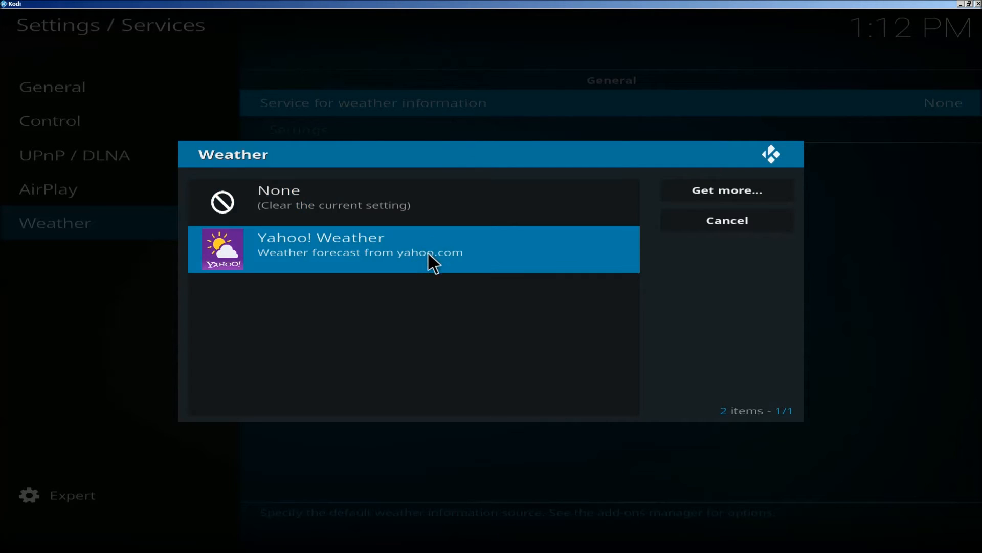
mouse_move(518, 246)
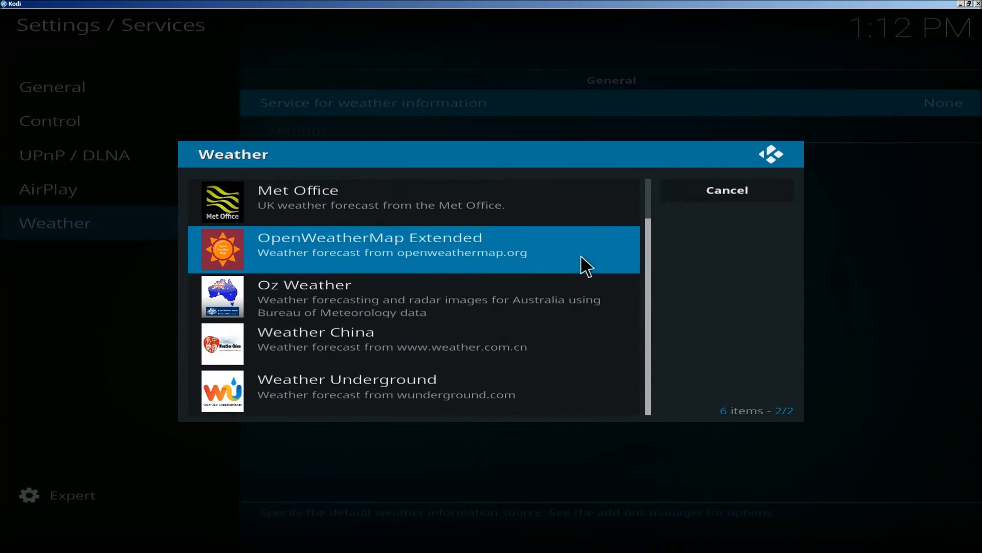
mouse_move(555, 236)
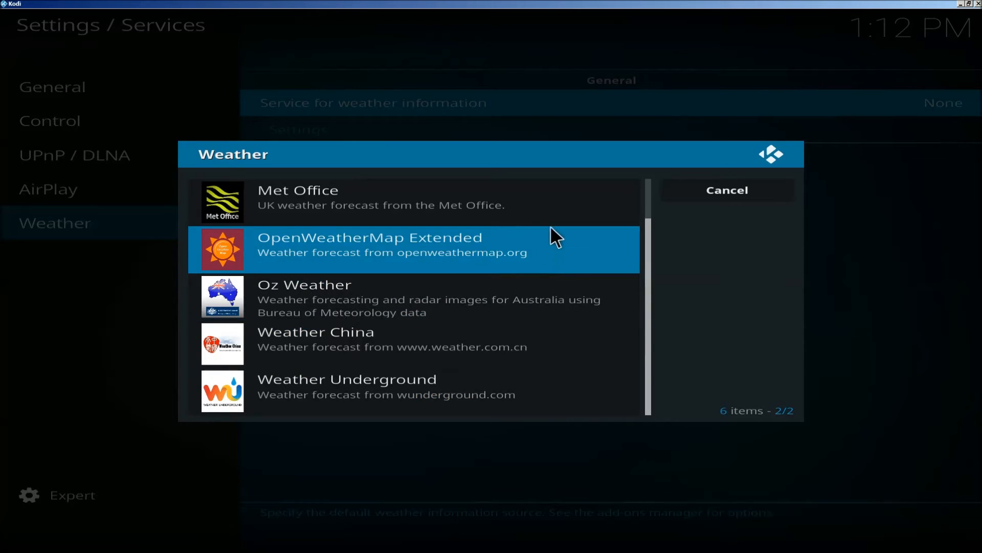
click(725, 190)
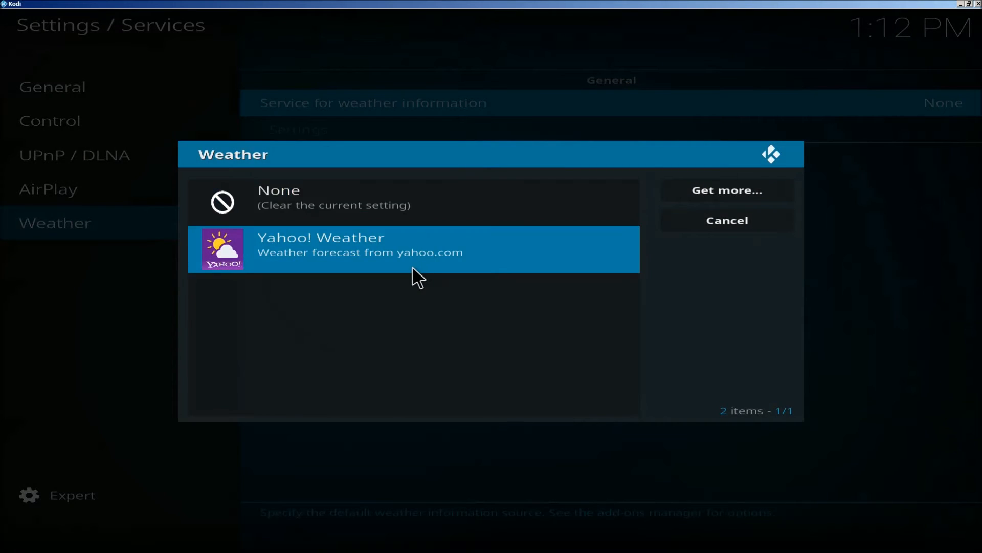
click(414, 248)
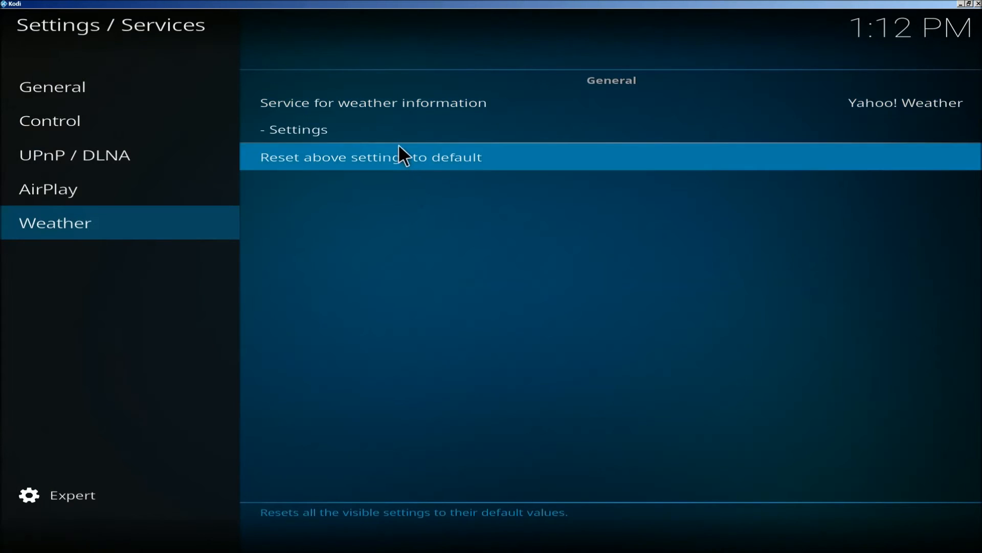
Step: Search 'crowley t' for Location 1 and select Crowley (Texas - US)
click(298, 129)
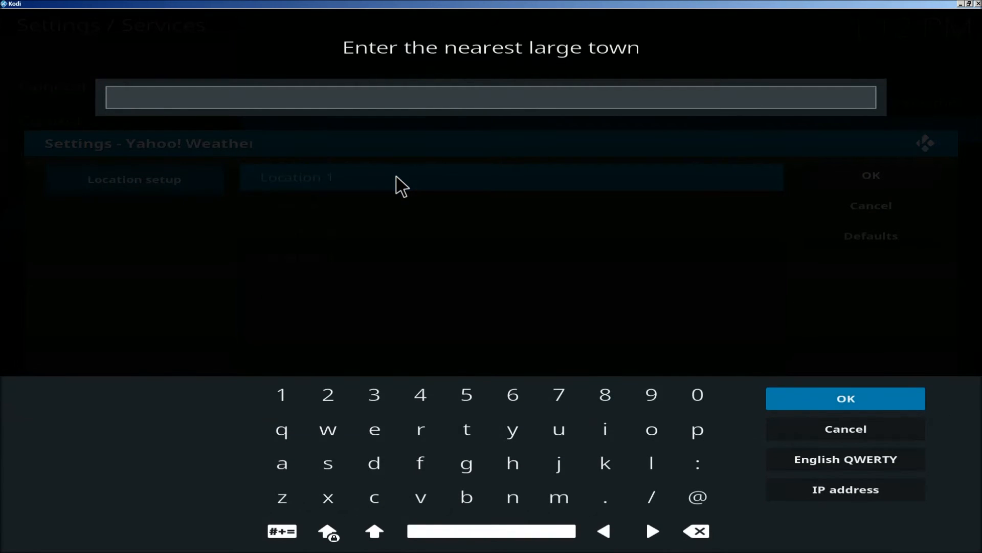
text(crowley t)
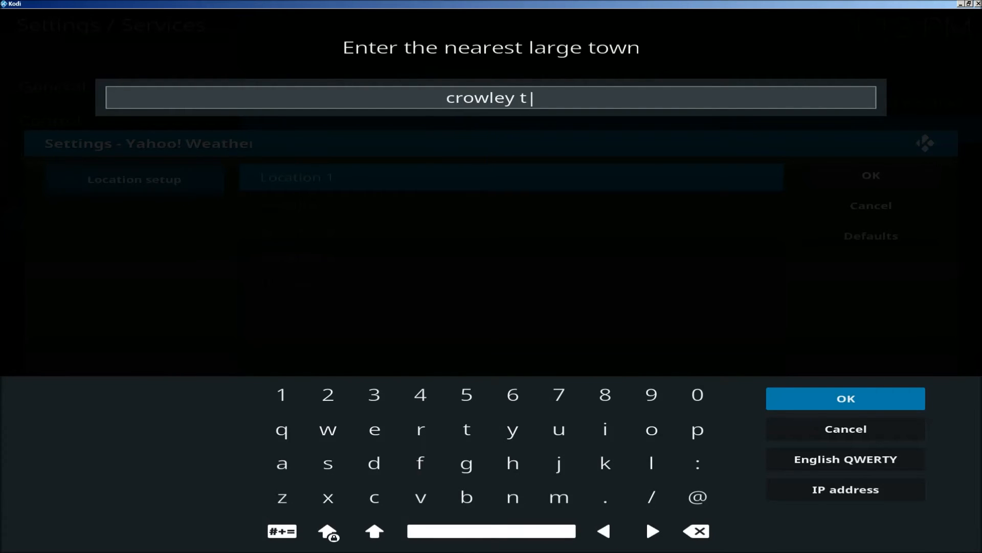
click(845, 398)
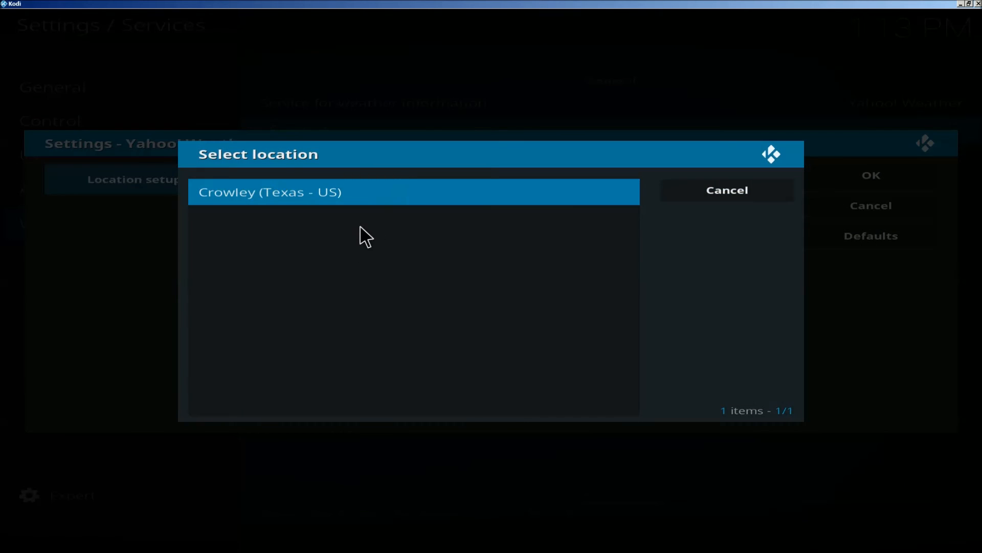
click(269, 192)
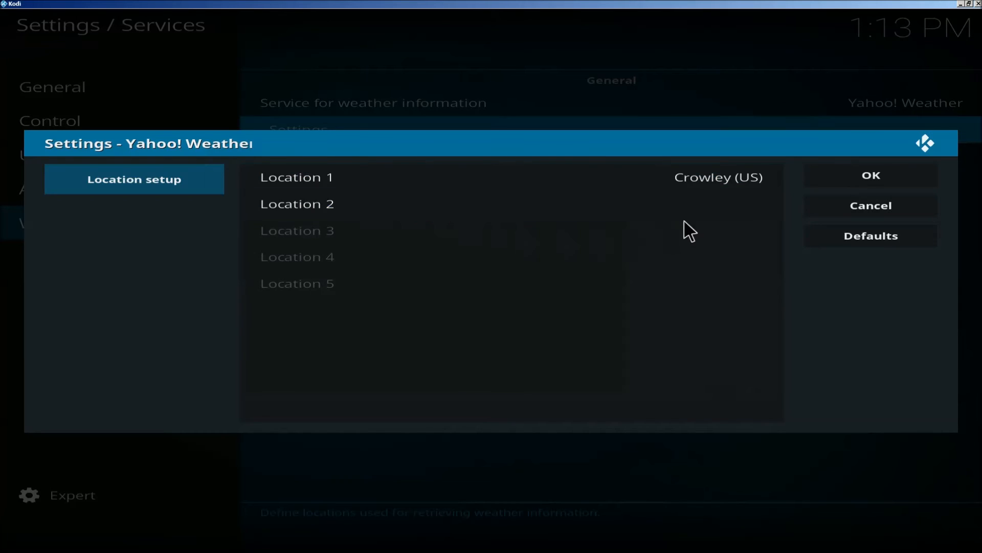
click(870, 175)
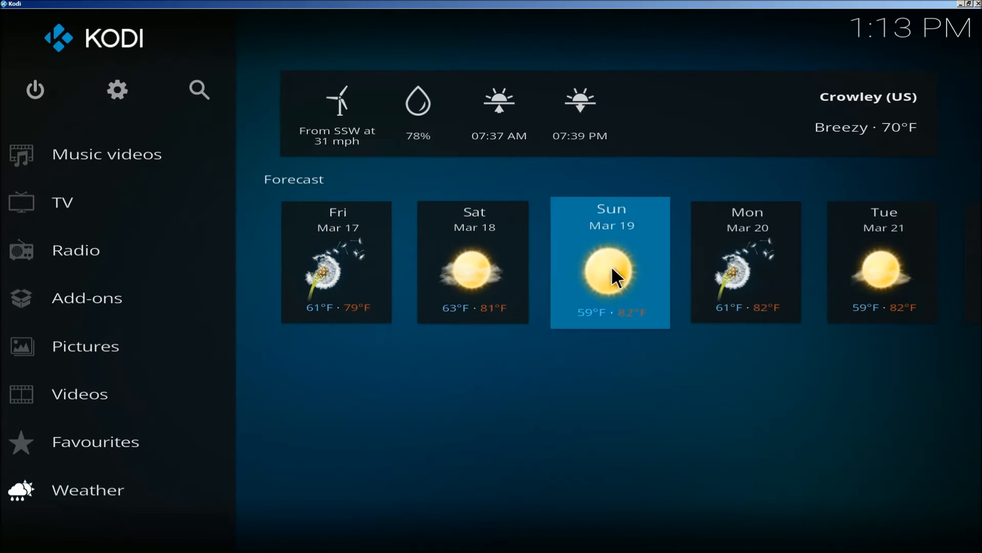
Step: Return to the Weather screen showing Crowley at 70°F with forecast through Tuesday
click(883, 262)
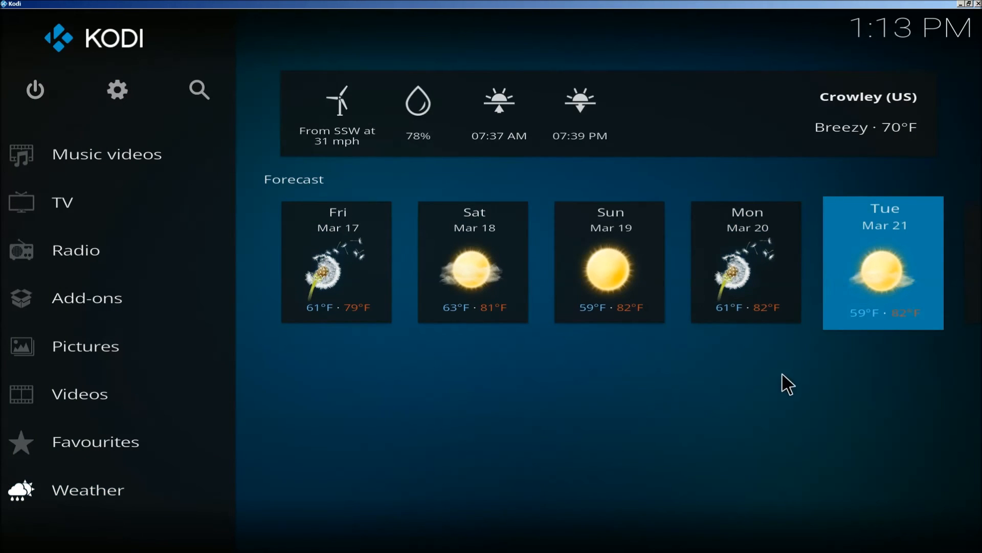